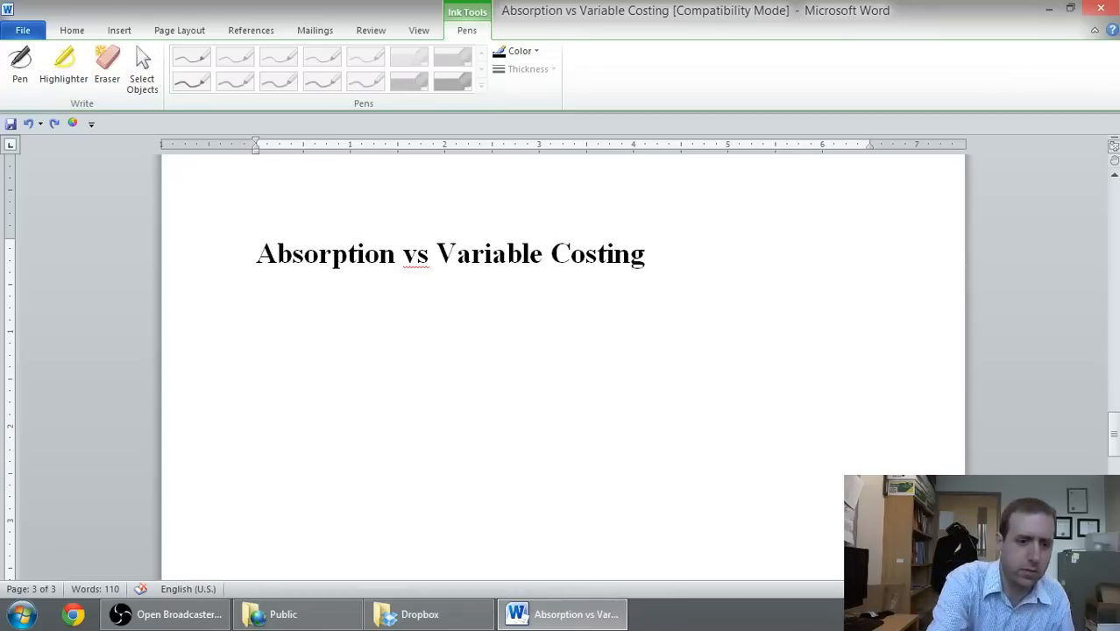
# - With the Pen, handwrite DM + DL + MOH under the title, underline it, and write Cost
pyautogui.click(19, 66)
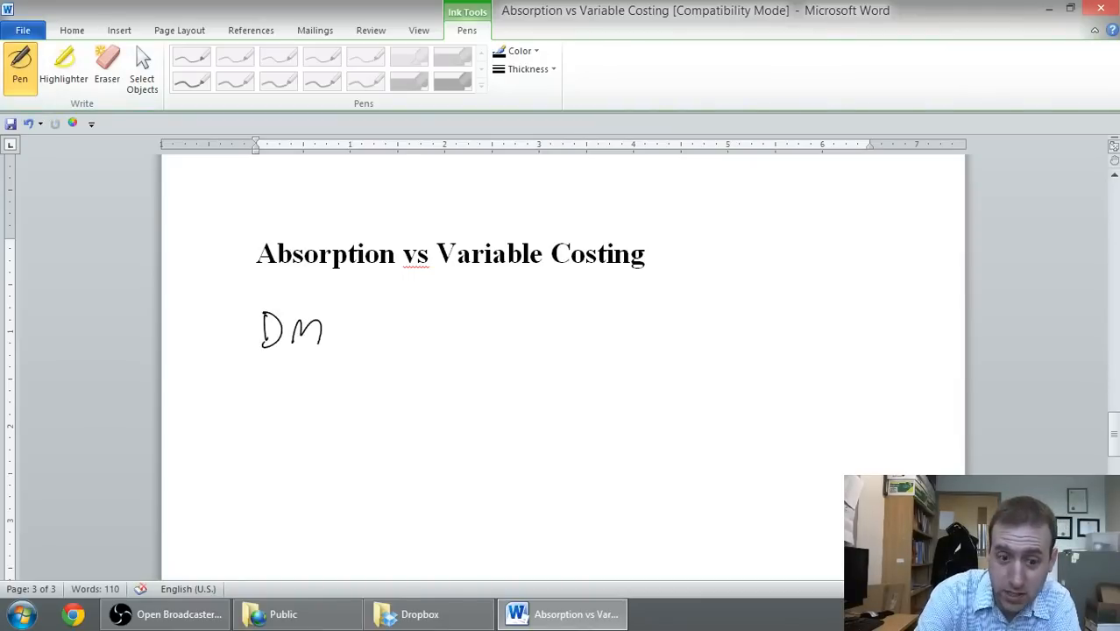
pyautogui.moveTo(263, 386); pyautogui.dragTo(316, 403)
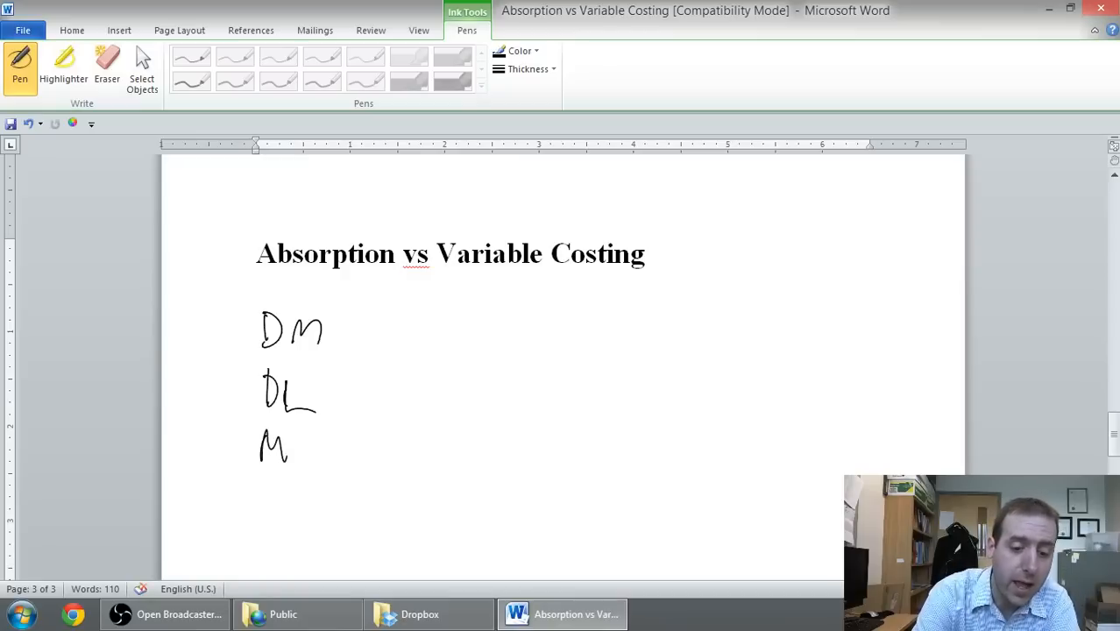
pyautogui.moveTo(289, 447); pyautogui.dragTo(333, 448)
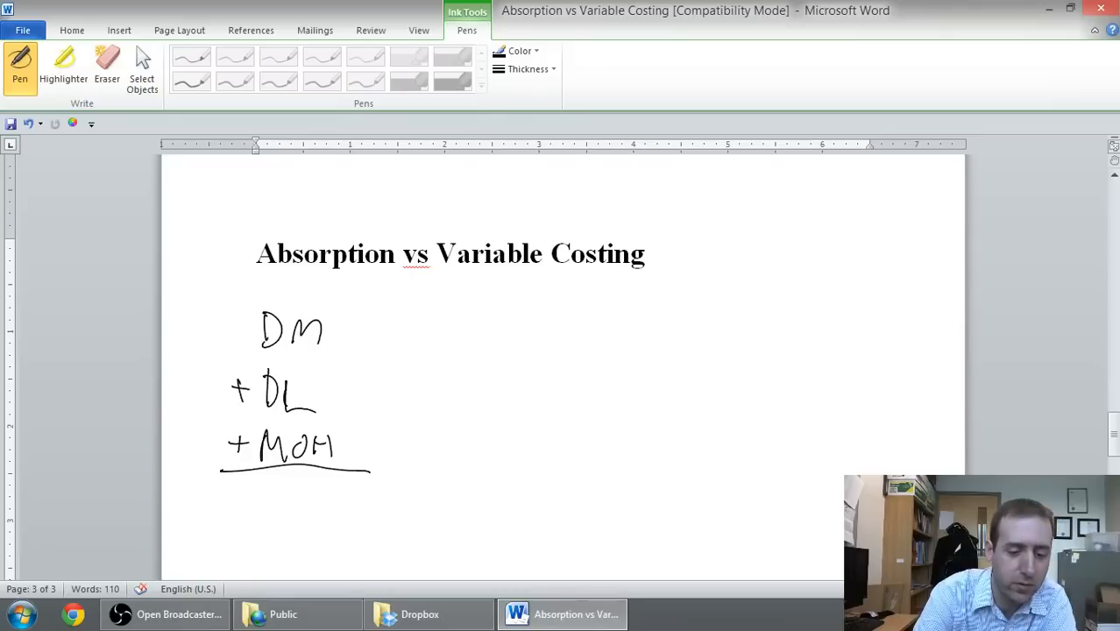
pyautogui.moveTo(254, 495); pyautogui.dragTo(338, 504)
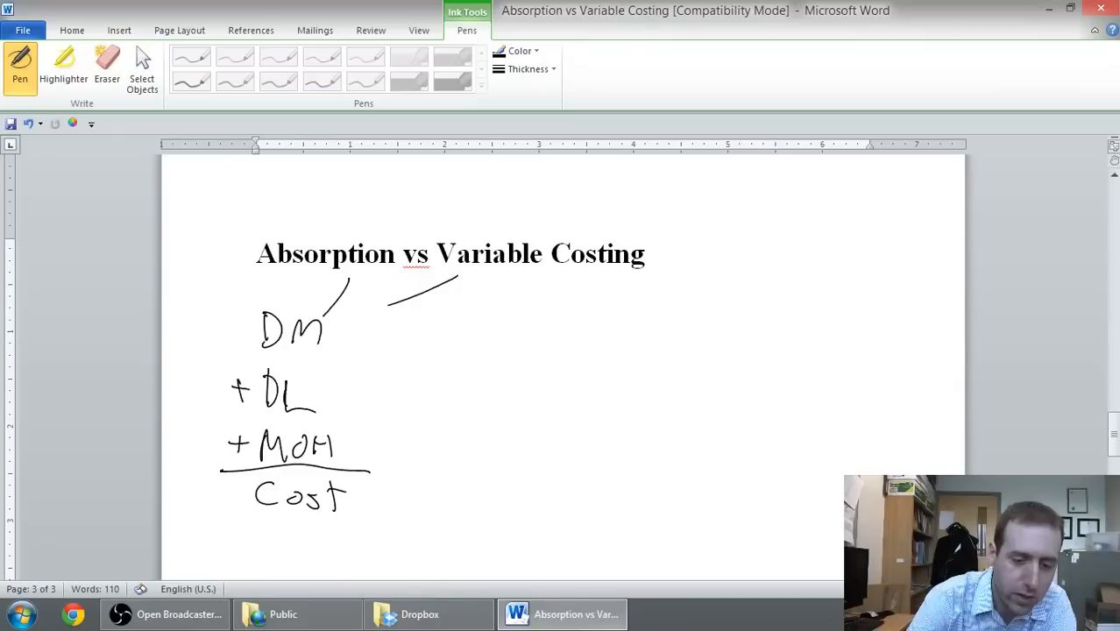
# - Handwrite '- Variable' beside DM
pyautogui.moveTo(346, 329); pyautogui.dragTo(403, 332)
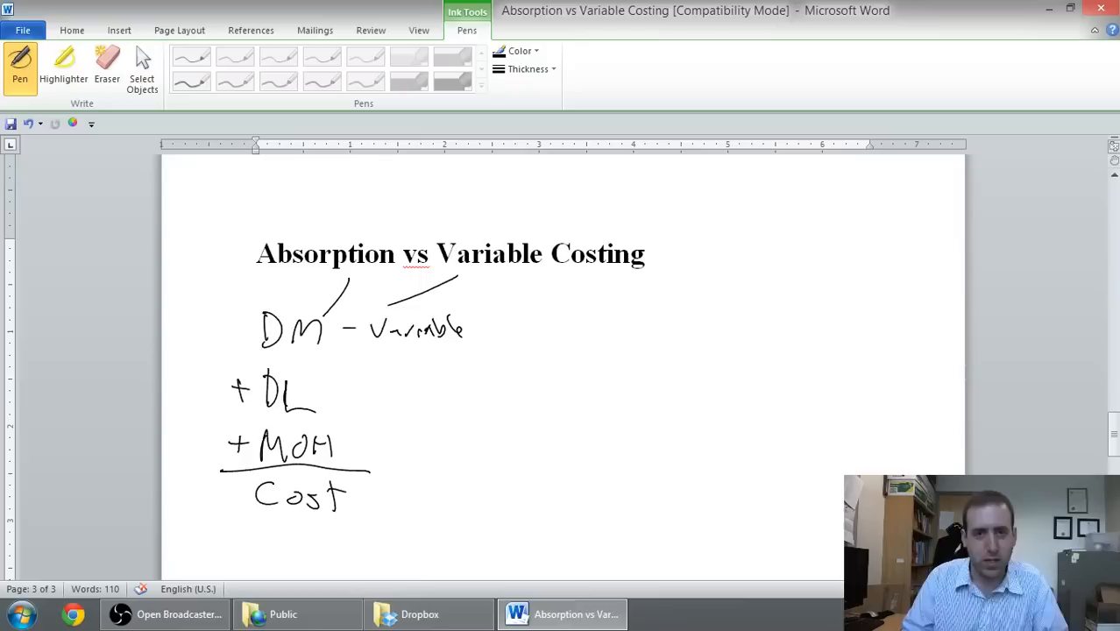
# - Handwrite 'variable' next to DL, then start the 'Fixed' label beside MOH
pyautogui.moveTo(333, 395); pyautogui.dragTo(382, 399)
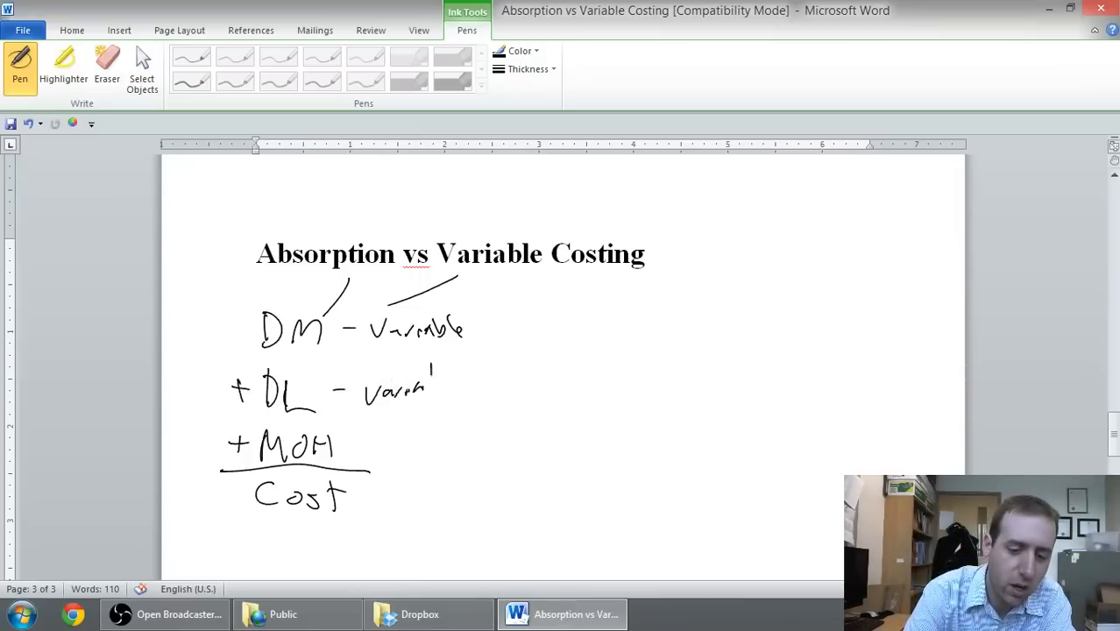
pyautogui.moveTo(421, 390); pyautogui.dragTo(456, 390)
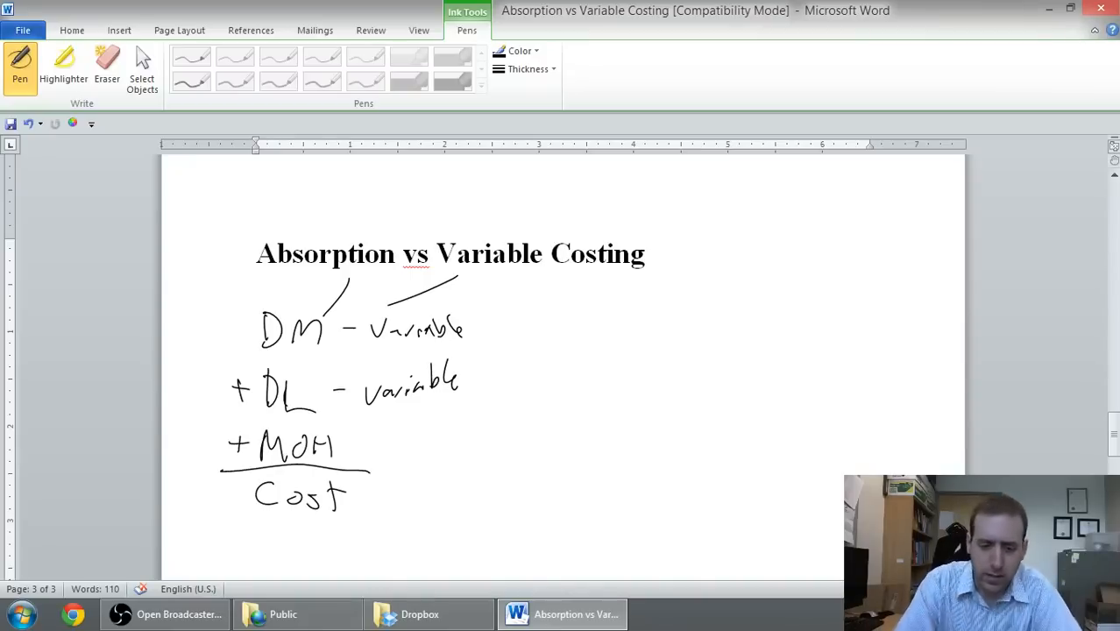
pyautogui.moveTo(351, 434); pyautogui.dragTo(386, 429)
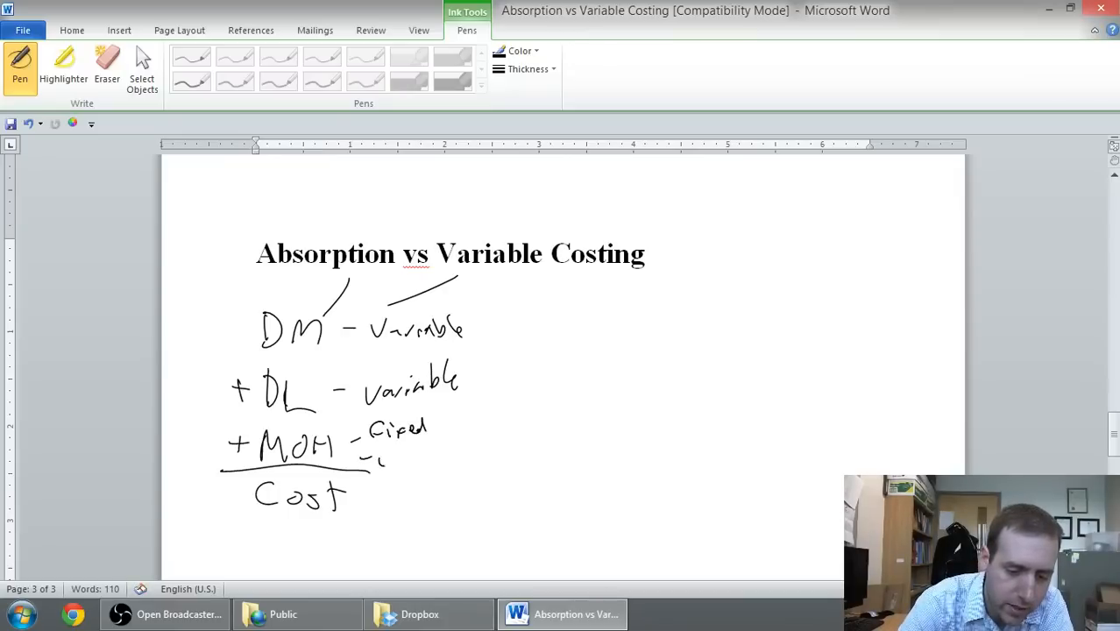
# - Handwrite 'Variable' beneath 'Fixed' beside MOH
pyautogui.moveTo(369, 456); pyautogui.dragTo(430, 461)
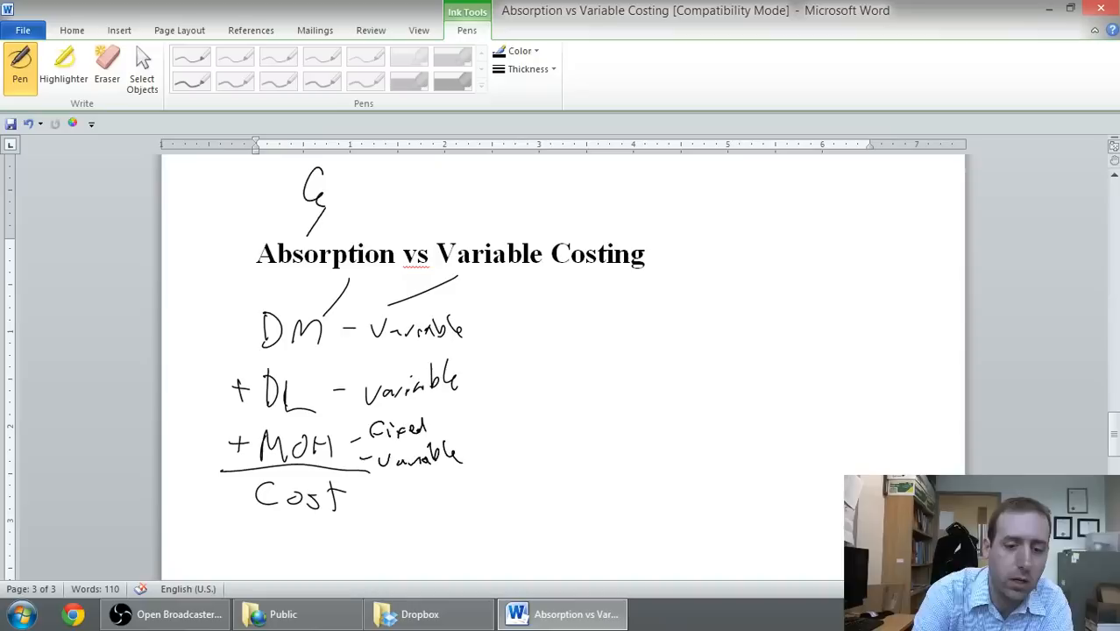
# - Handwrite 'GAAP' above the Absorption vs Variable Costing title
pyautogui.moveTo(333, 202); pyautogui.dragTo(394, 184)
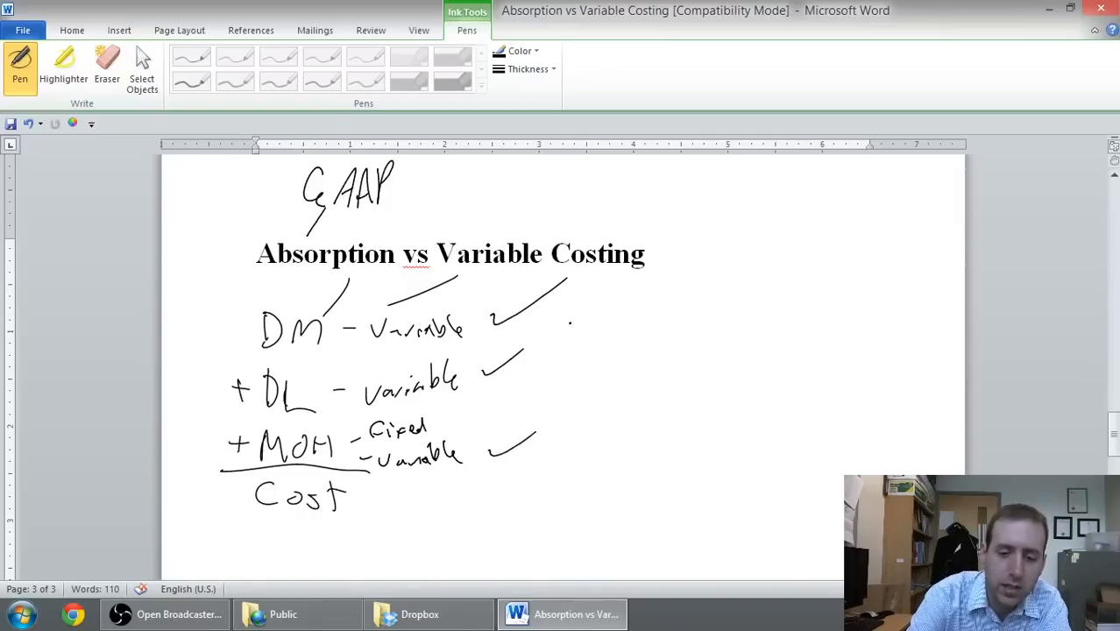
# - Draw a tall vertical bracket right of the Variable, Variable and Fixed/Variable labels
pyautogui.moveTo(469, 307); pyautogui.dragTo(469, 473)
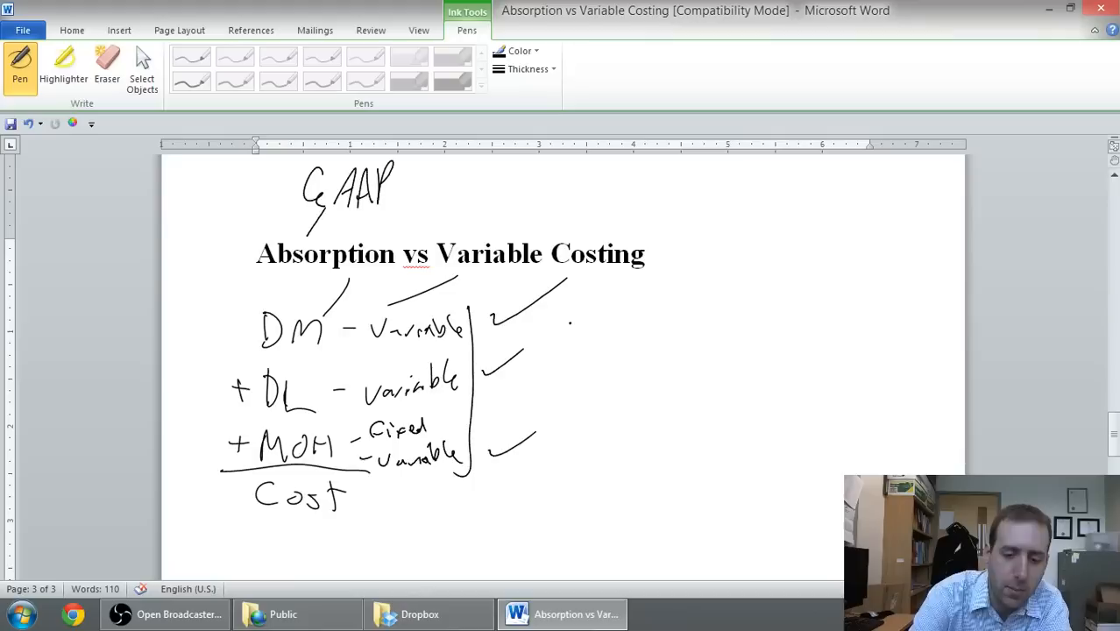